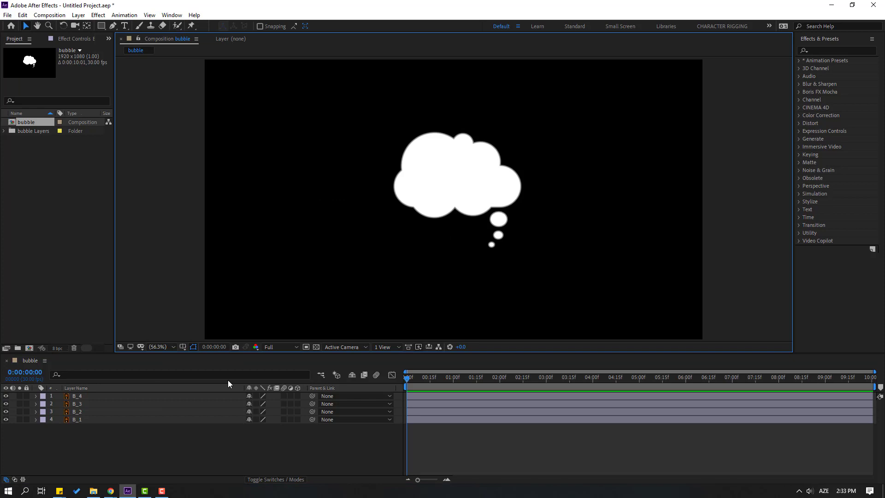
{"action": "mouse_move", "coordinate": [238, 299]}
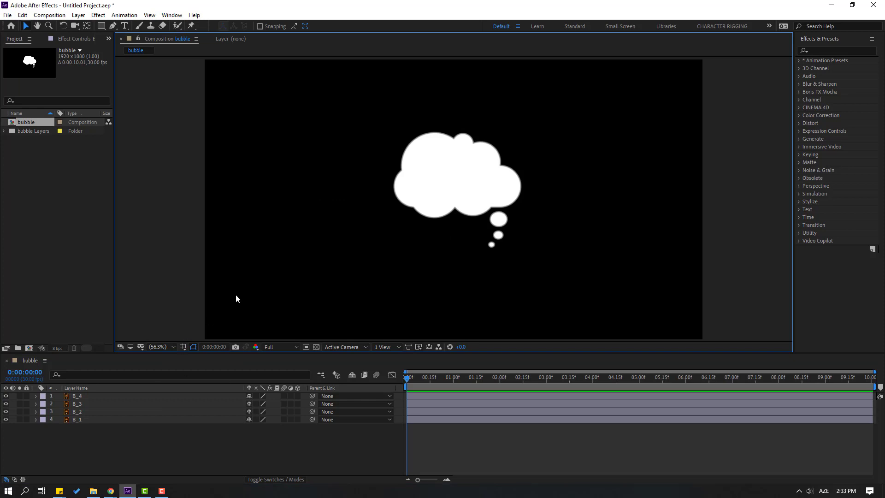
{"action": "mouse_move", "coordinate": [177, 55]}
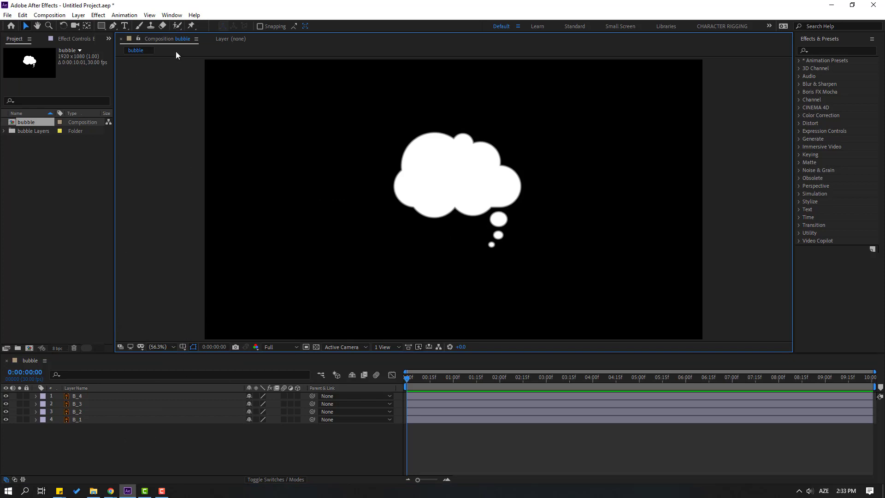
- Open the Animation Composer 3 panel from the Window menu
{"action": "left_click", "coordinate": [171, 15]}
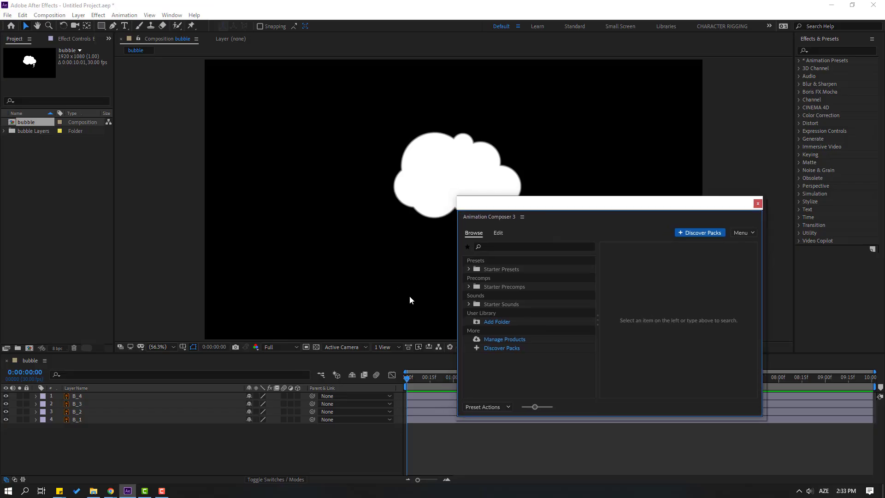
- Apply the Overshoot Scale From Anchor Point preset from Starter Presets > Transitions - 2D Layer
{"action": "left_click", "coordinate": [469, 268]}
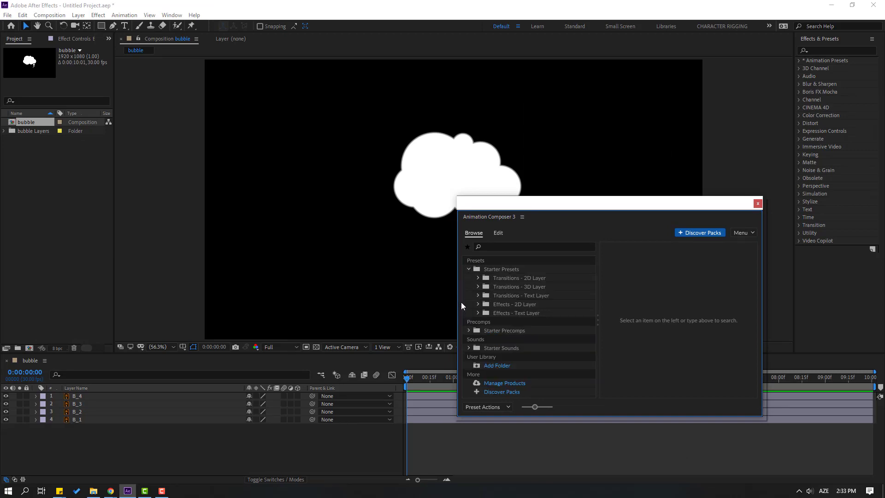
{"action": "left_click", "coordinate": [478, 277]}
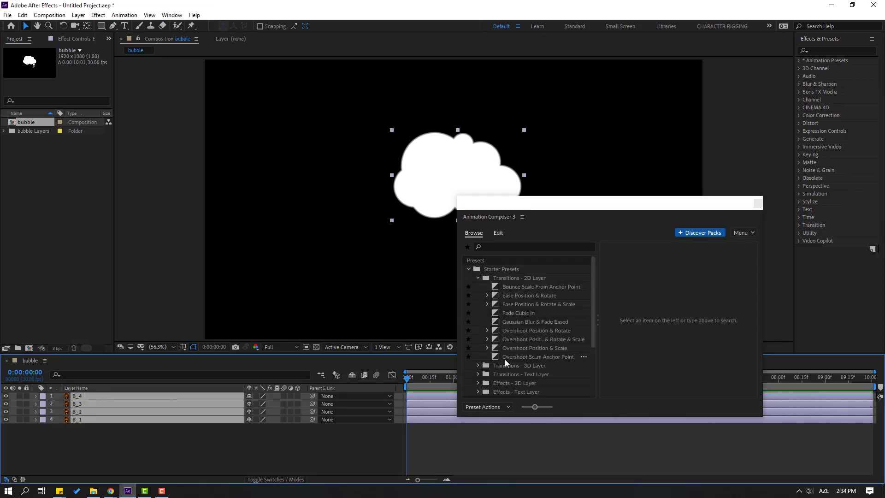
{"action": "left_click", "coordinate": [538, 357]}
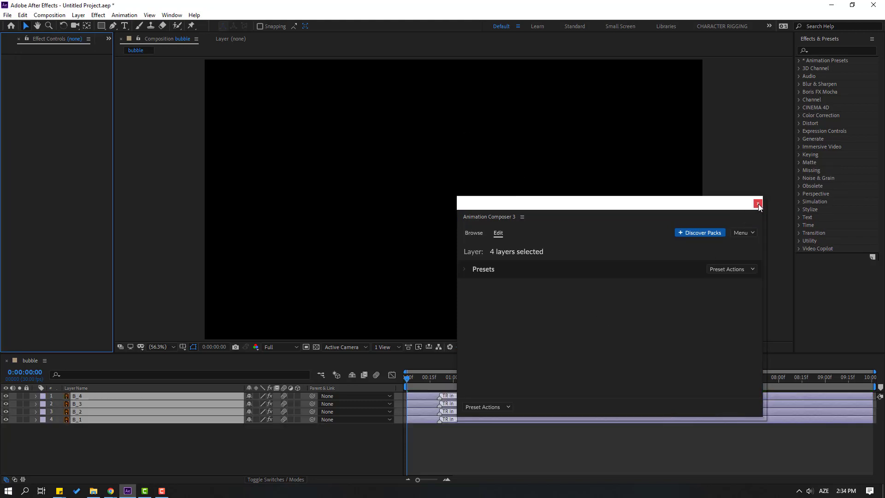
- Close Animation Composer and select a single bubble layer to offset its in-point
{"action": "left_click", "coordinate": [758, 203]}
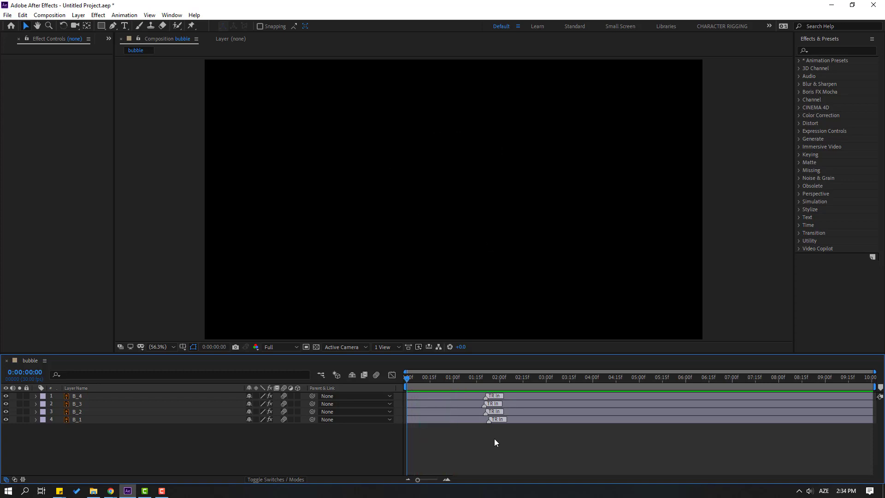
{"action": "left_click", "coordinate": [77, 412]}
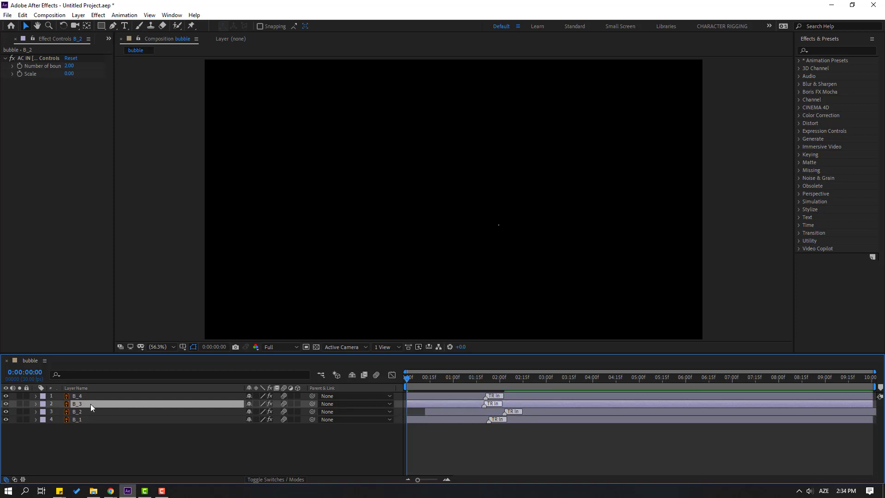
{"action": "left_click", "coordinate": [77, 403]}
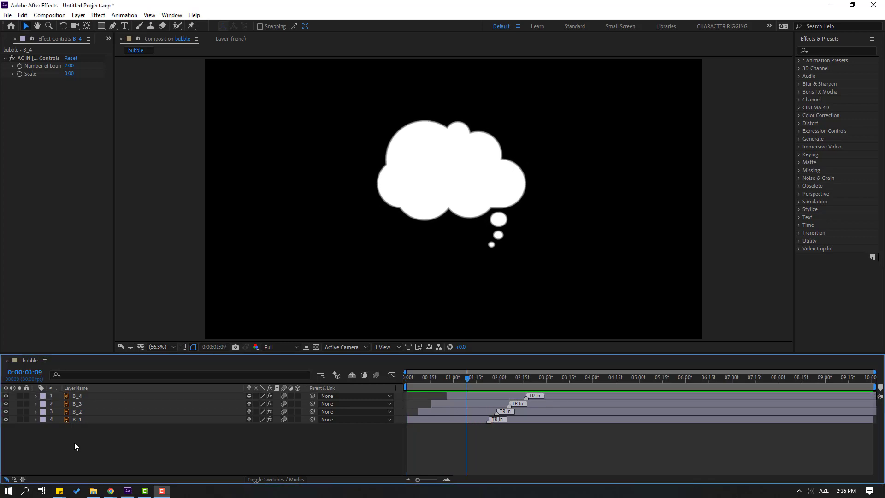
- Pre-compose the selected bubble layers into a new comp named 'Bubble'
{"action": "right_click", "coordinate": [76, 419]}
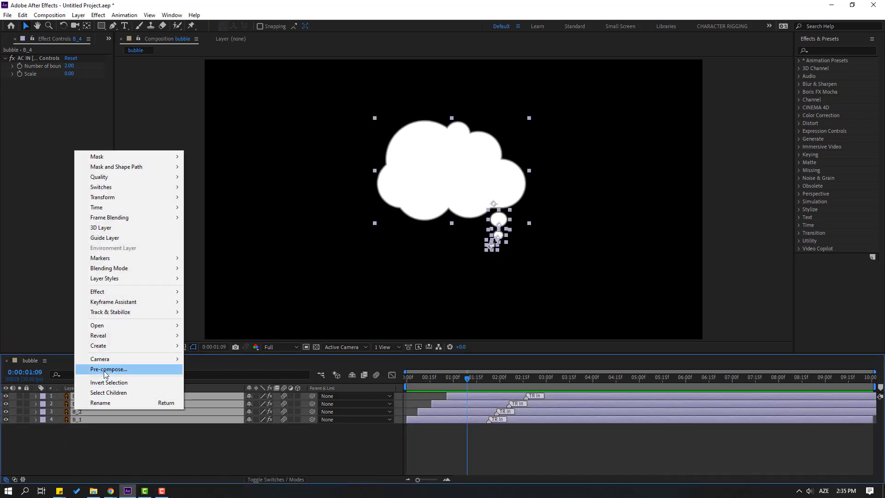
{"action": "left_click", "coordinate": [109, 369]}
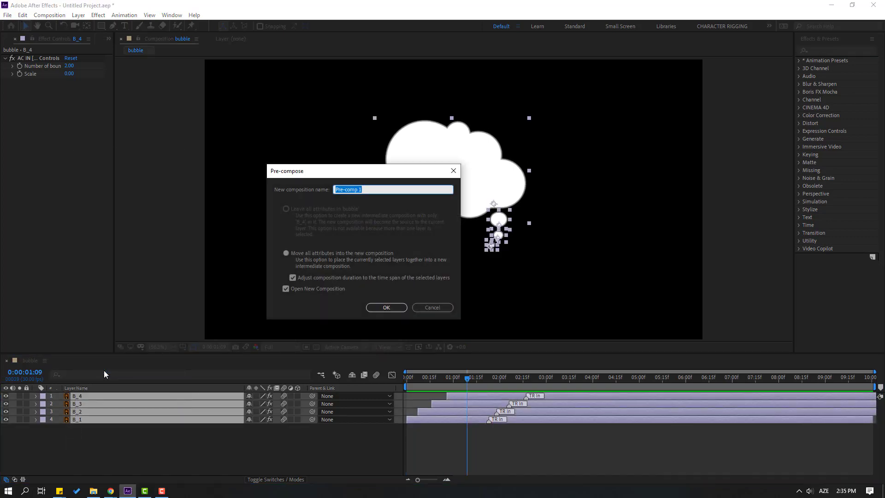
{"action": "type", "text": "Bubble"}
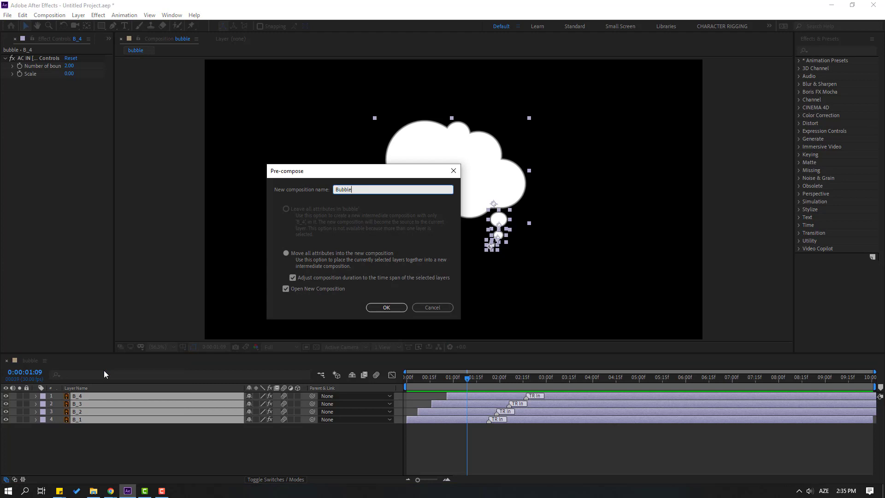
{"action": "left_click", "coordinate": [387, 307]}
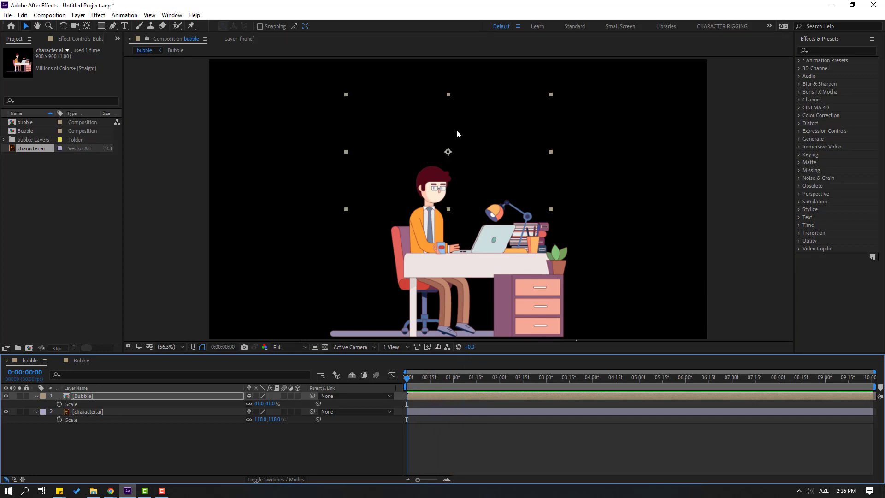
- Adjust the scale values so the Bubble pre-comp sits above the character's head
{"action": "left_click", "coordinate": [454, 377]}
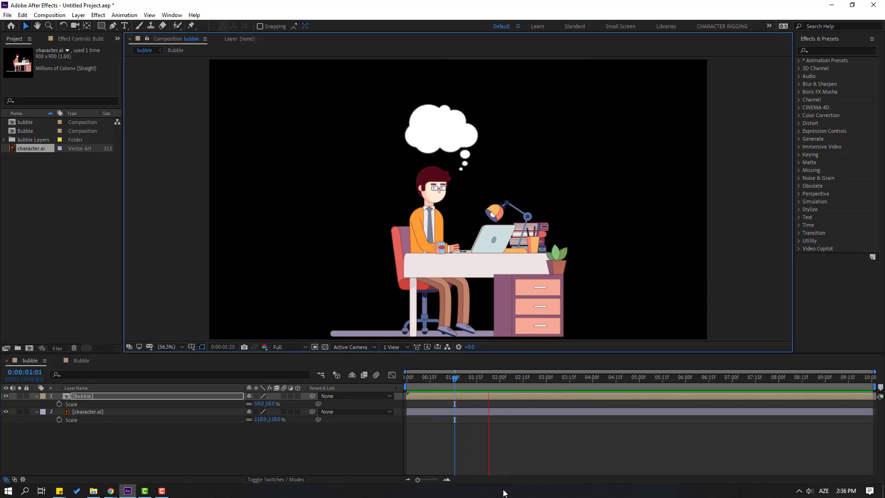
{"action": "left_click", "coordinate": [489, 377]}
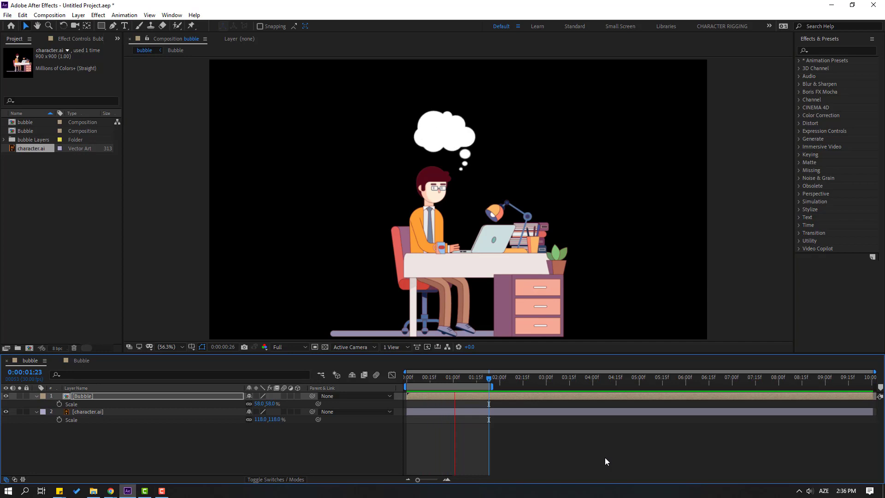